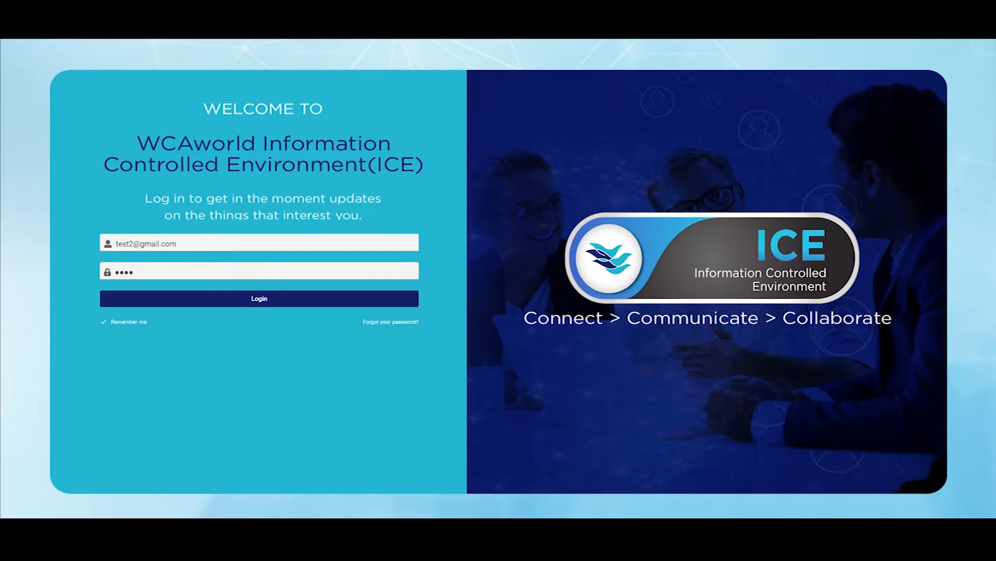
# - Log in with the entered email and password to reach the main feed
pyautogui.click(258, 298)
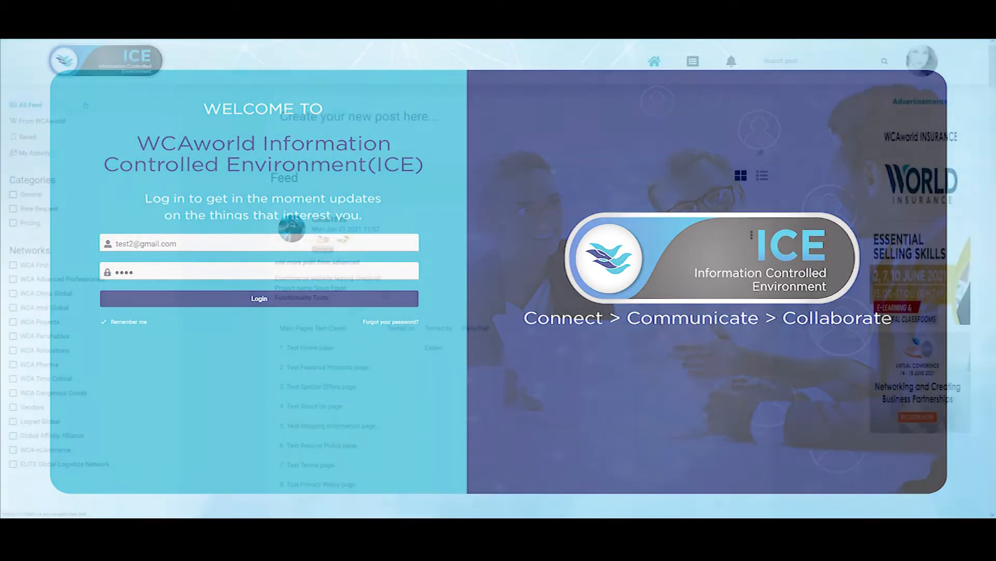
# - Open your own profile page with your details, networks and posts
pyautogui.click(259, 299)
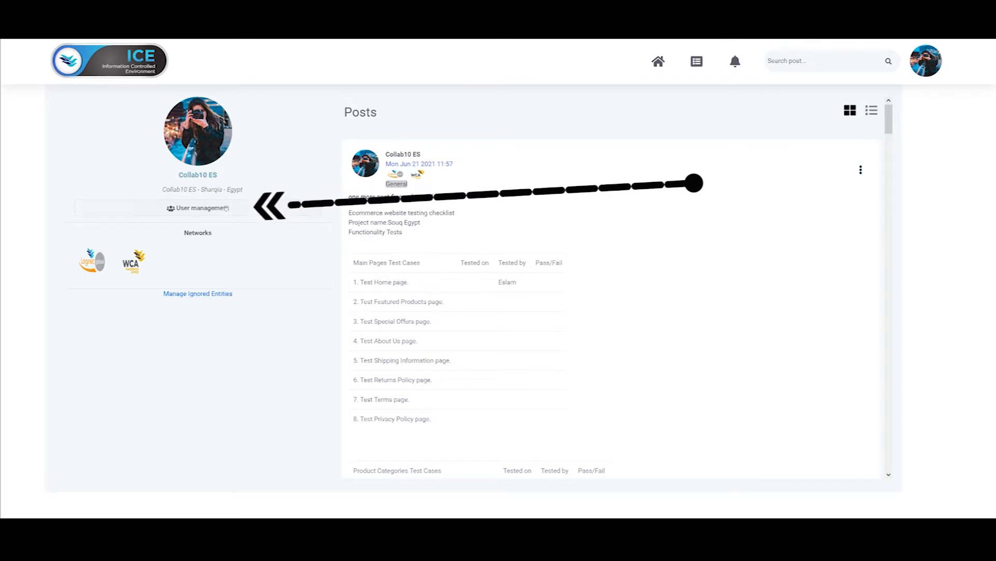
pyautogui.click(198, 207)
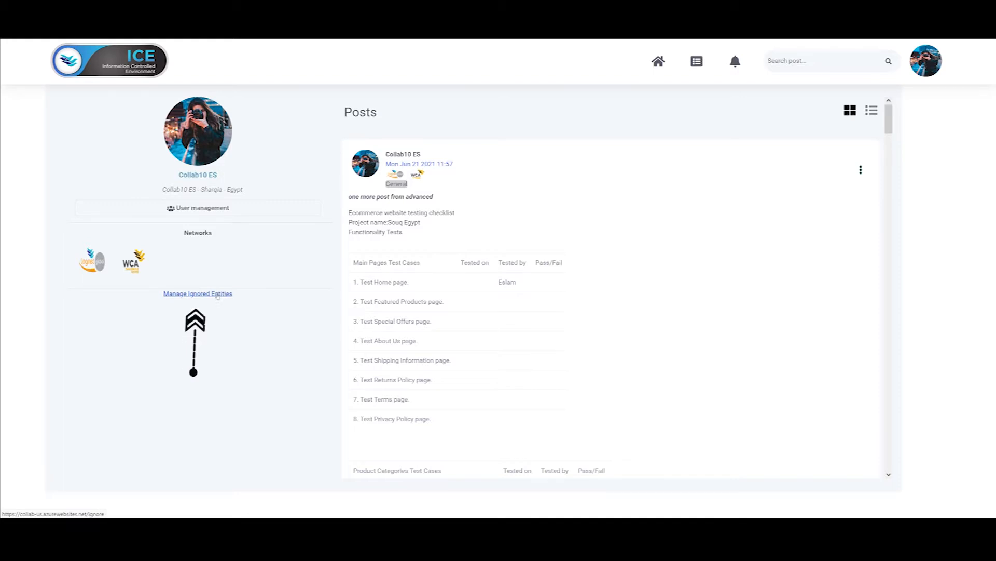
# - Confirm Manage Ignored Entities lists no ignored users, then leave that page
pyautogui.click(198, 292)
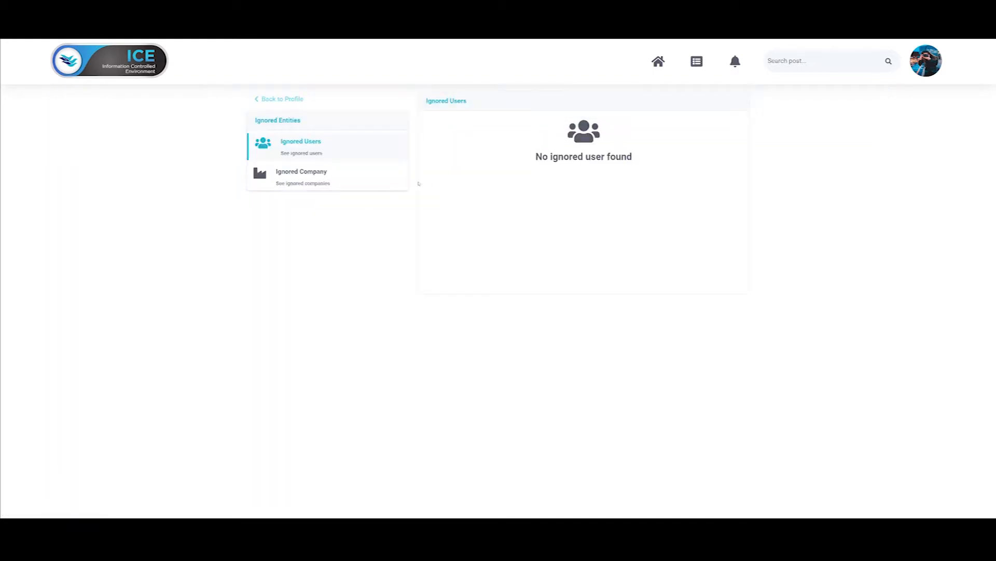
pyautogui.moveTo(336, 96)
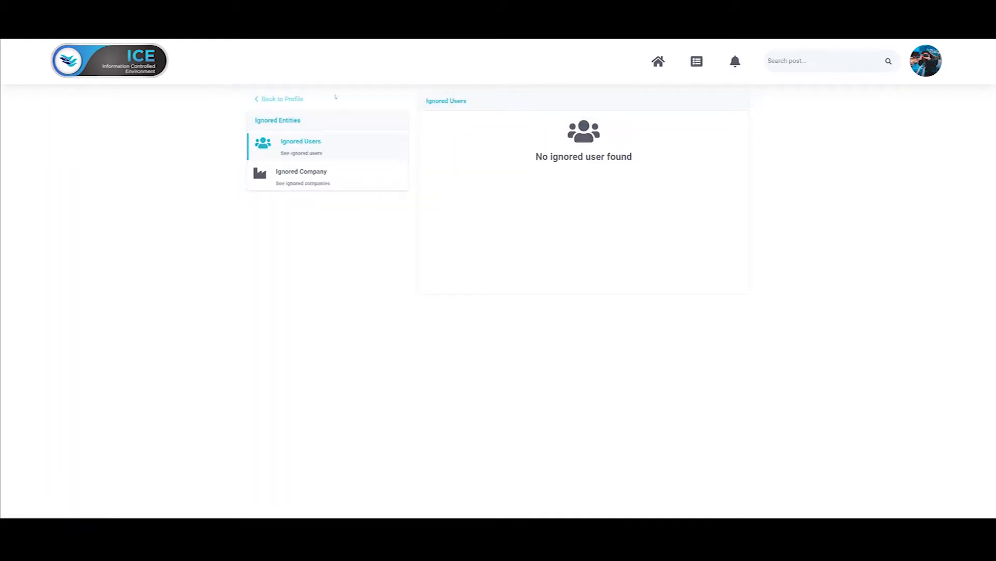
pyautogui.click(283, 99)
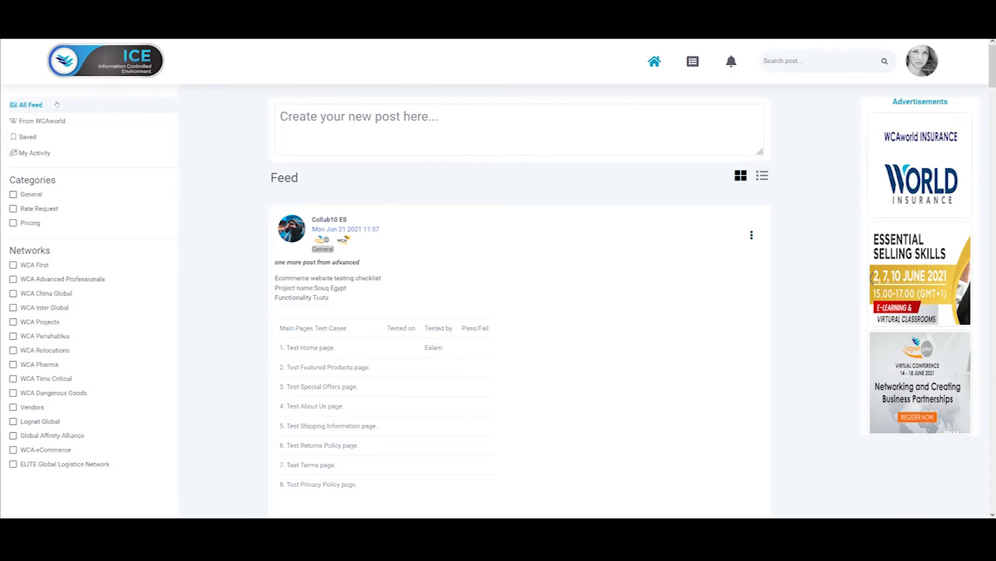
# - Browse the feed filtered to posts From WCAworld Team
pyautogui.click(50, 121)
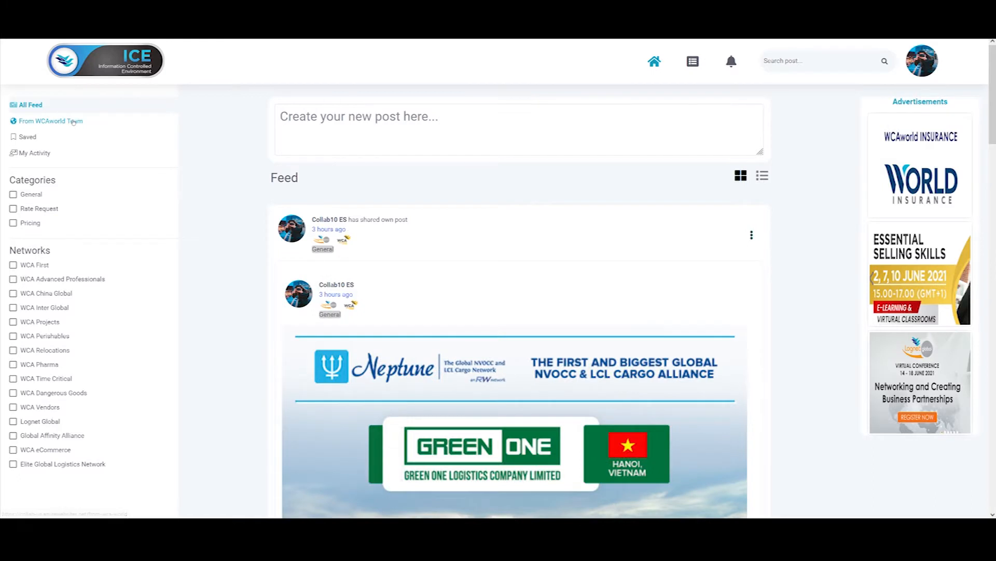
pyautogui.click(51, 121)
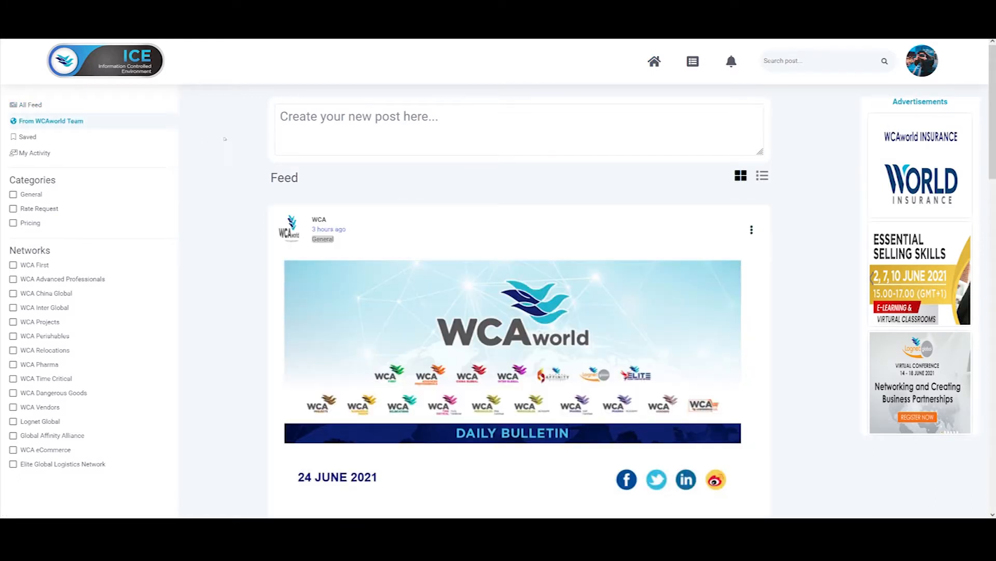
pyautogui.scroll(-3)
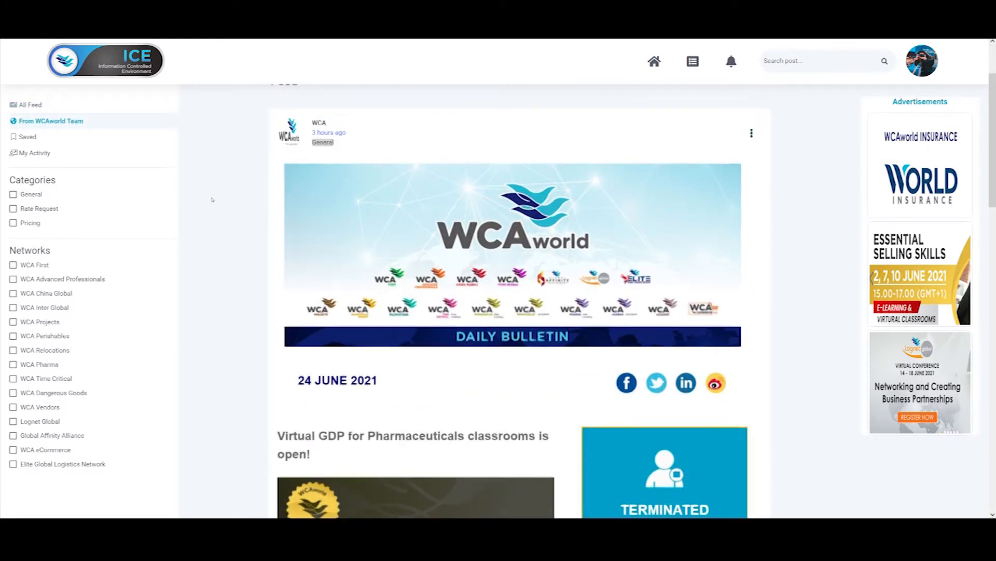
pyautogui.scroll(-3)
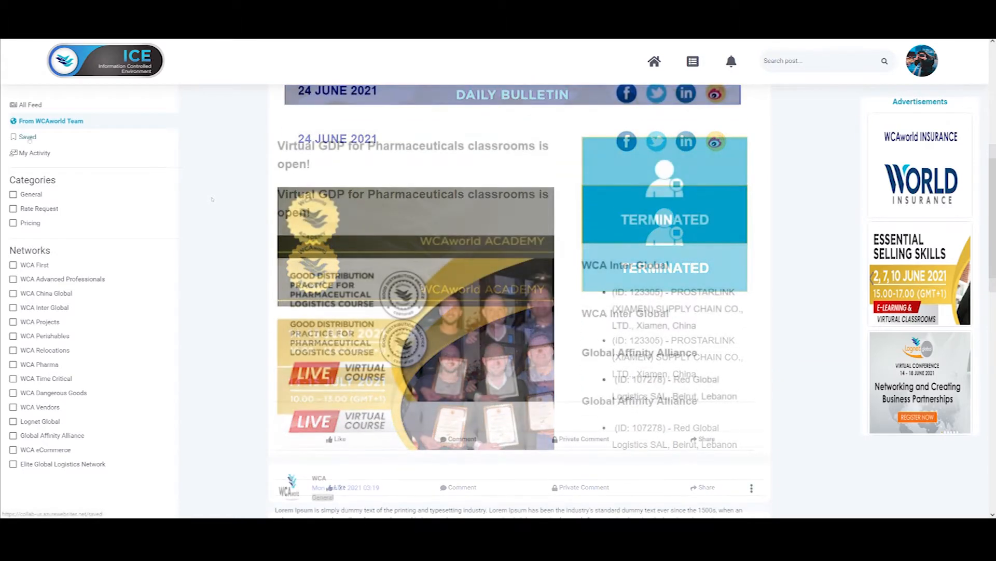
# - Look through your Saved posts, then scroll your My Activity feed
pyautogui.click(26, 137)
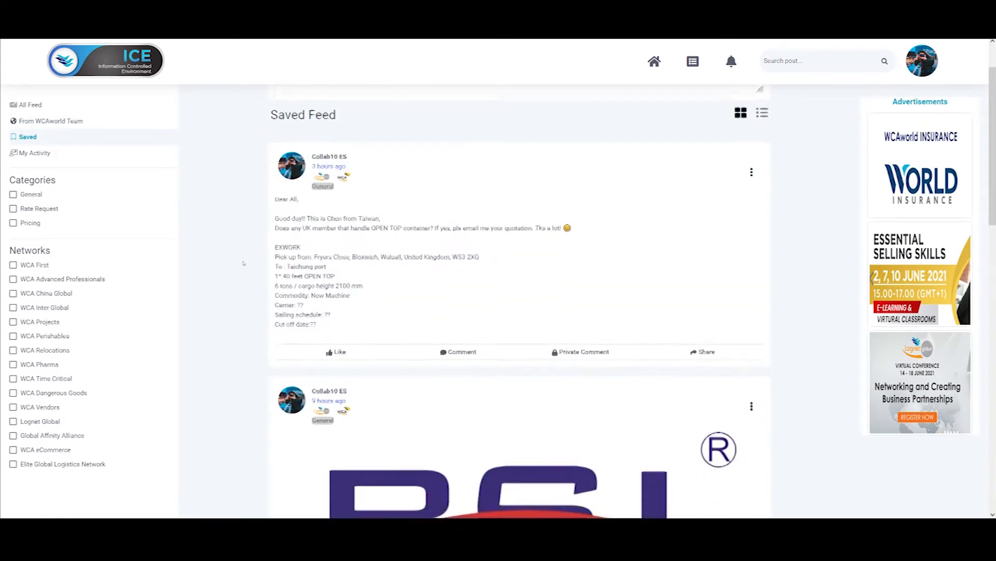
pyautogui.scroll(-3)
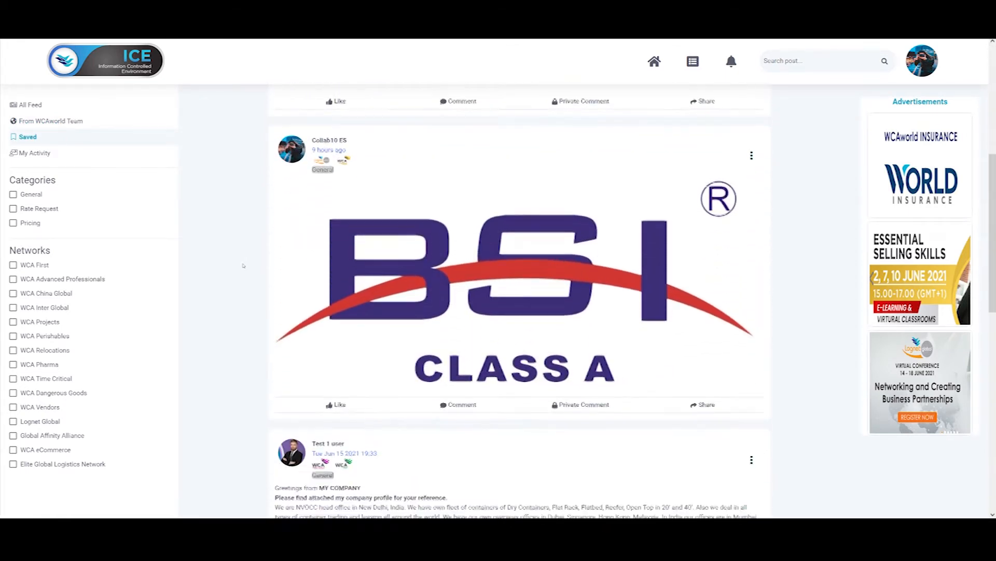
pyautogui.click(35, 153)
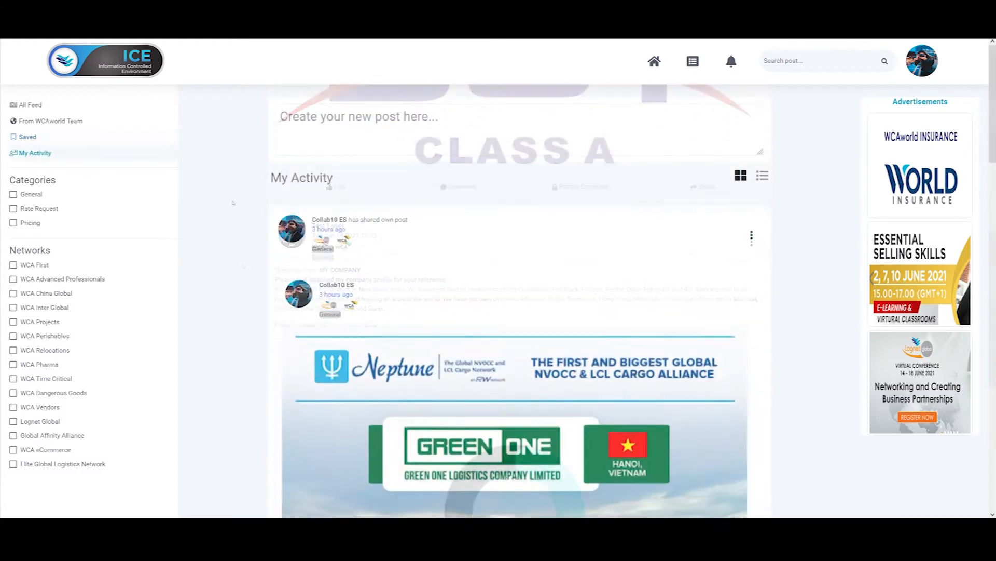
pyautogui.scroll(-3)
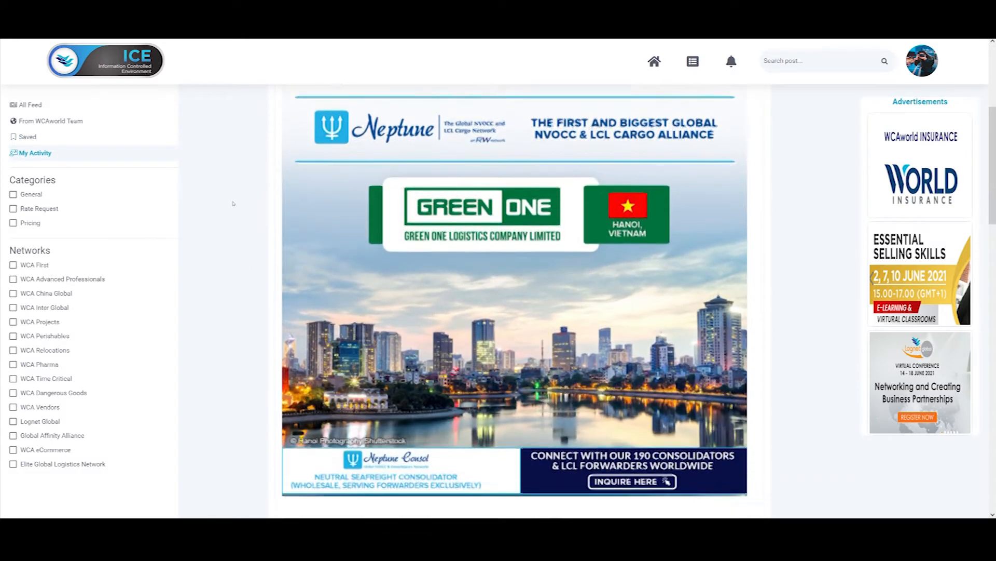
pyautogui.scroll(-3)
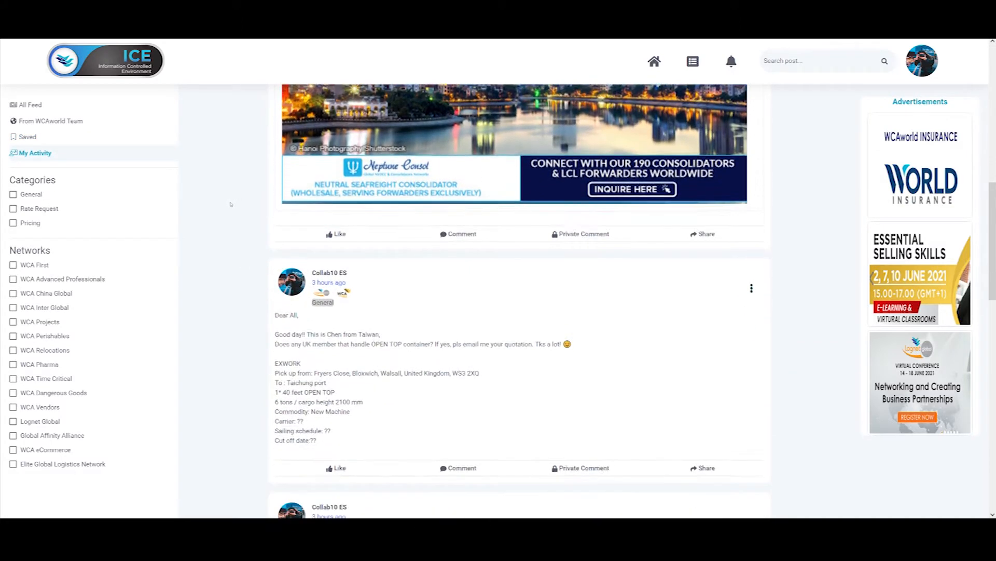
pyautogui.scroll(-3)
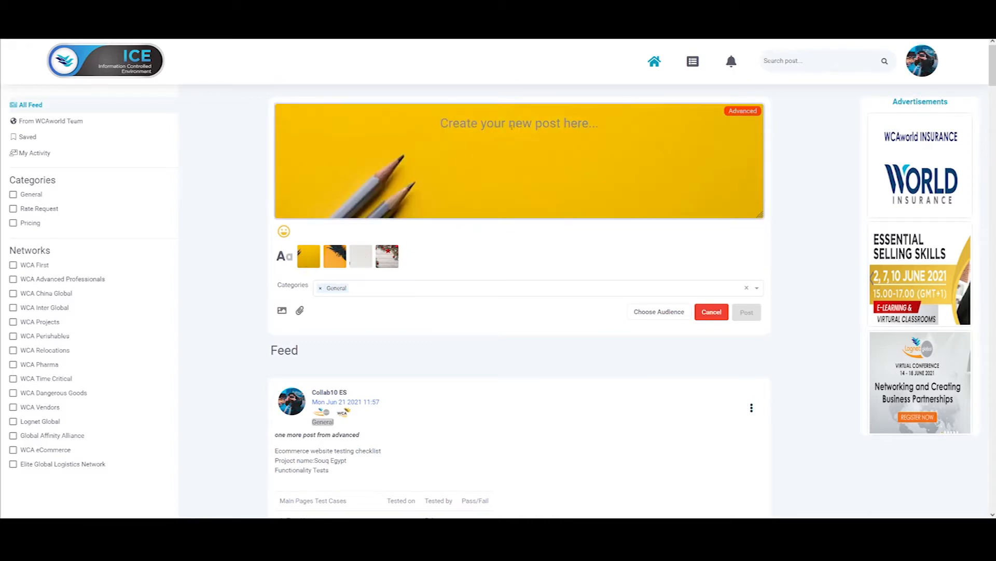
# - Draft 'I'm looking for the best rates from Miami to Singapore…' and discard it
pyautogui.write("I'm looking for t")
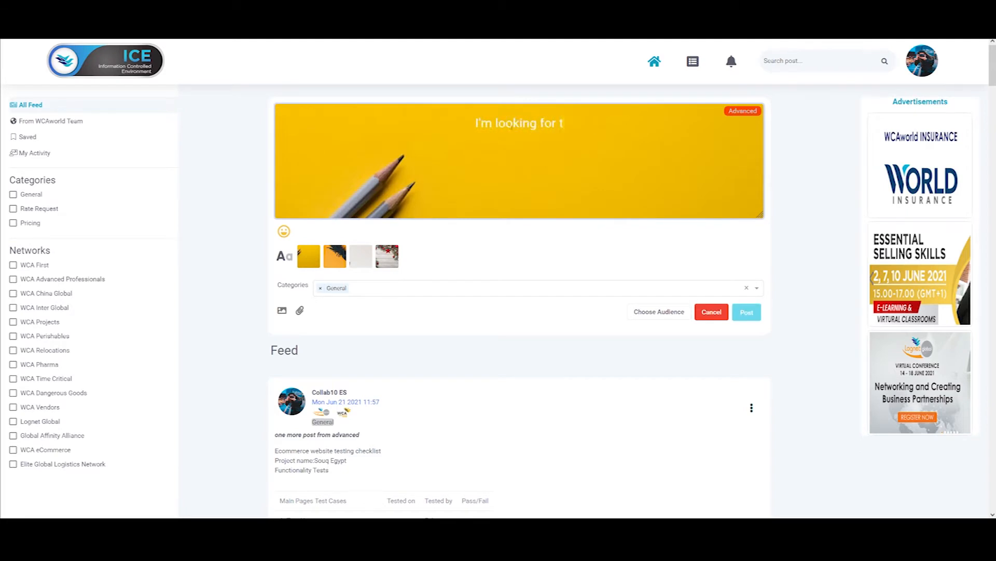
pyautogui.write('he best rates from M')
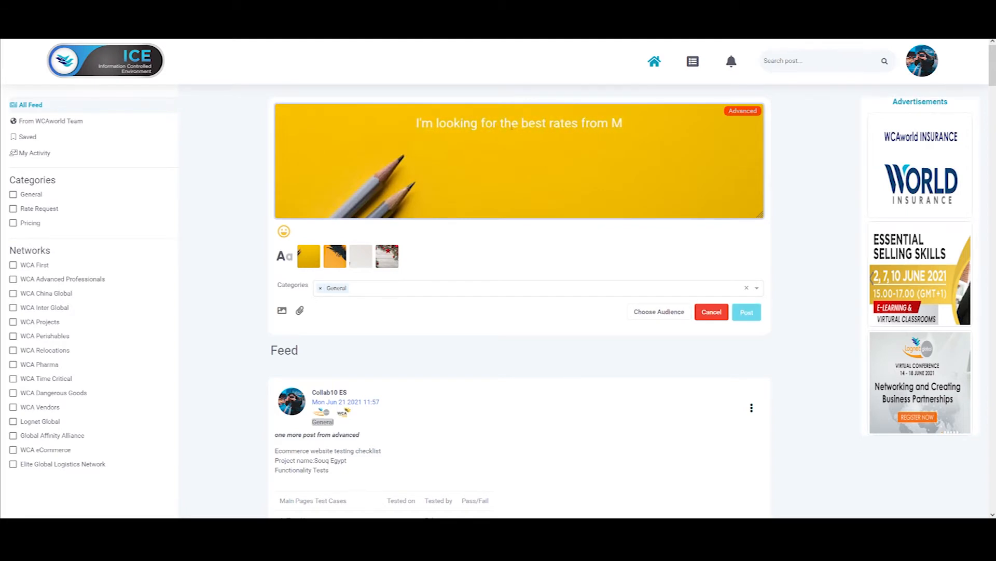
pyautogui.write('iami to Singapore.')
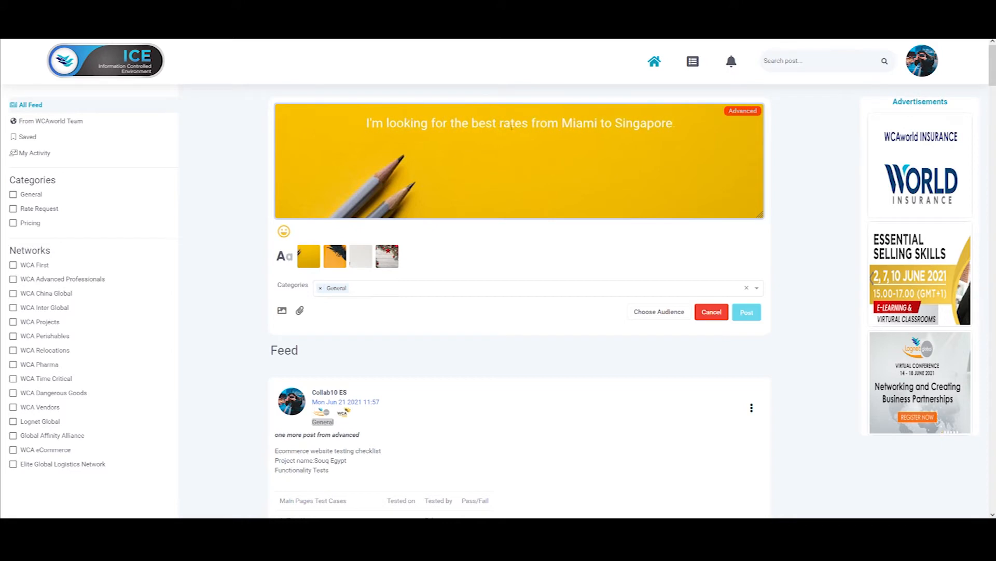
pyautogui.write('Please forward th')
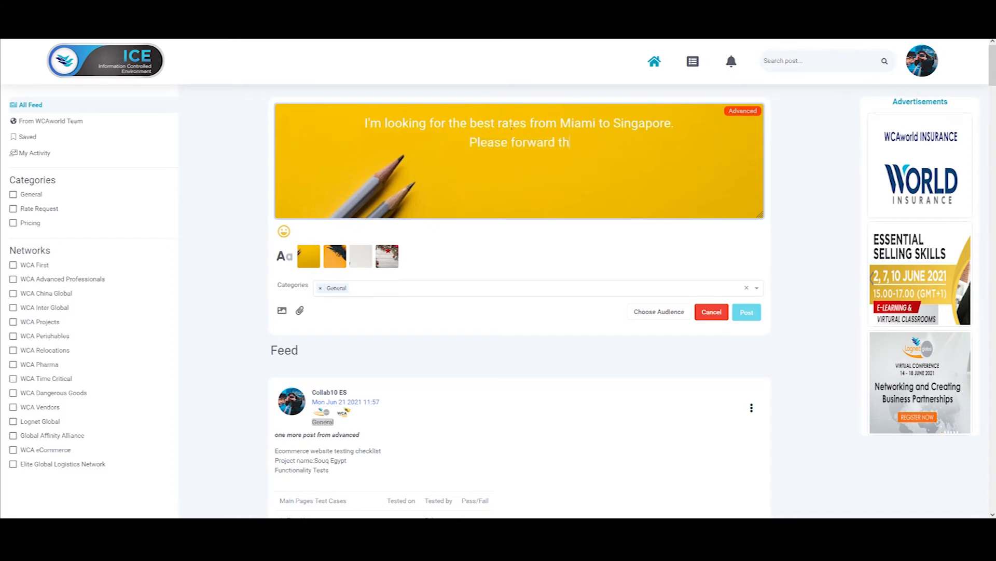
pyautogui.click(711, 311)
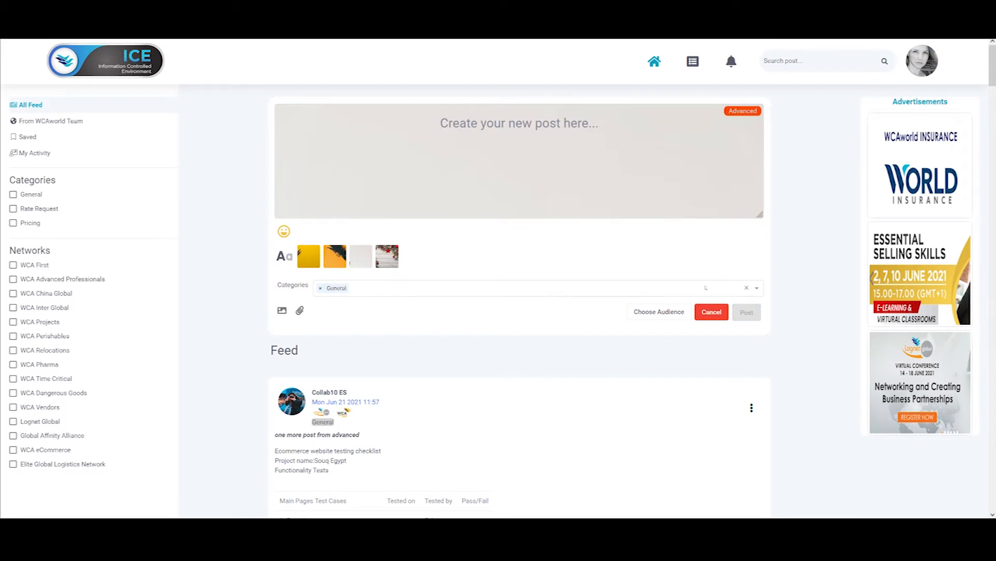
# - Attach a photo of stacked shipping containers to the new post
pyautogui.click(534, 287)
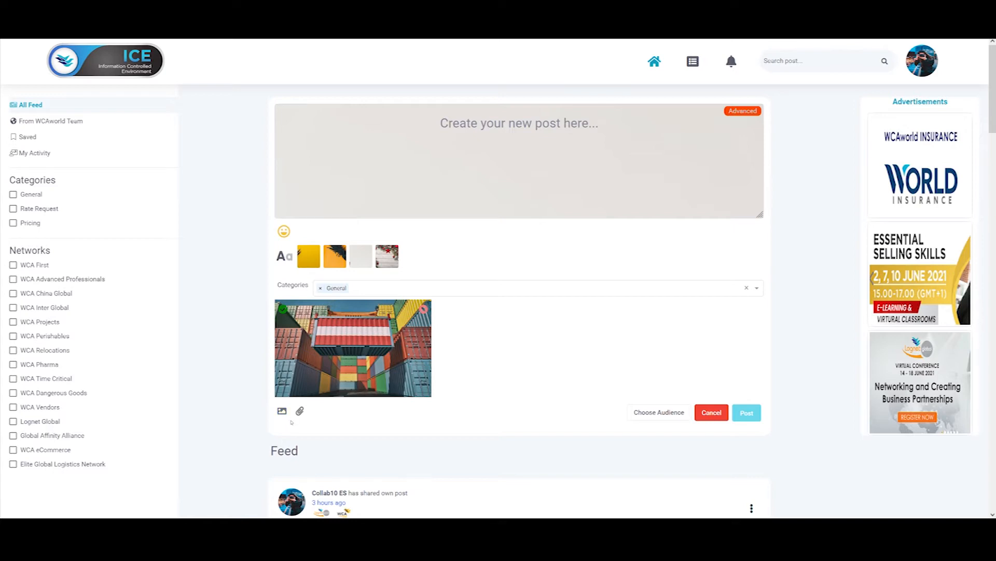
pyautogui.moveTo(659, 412)
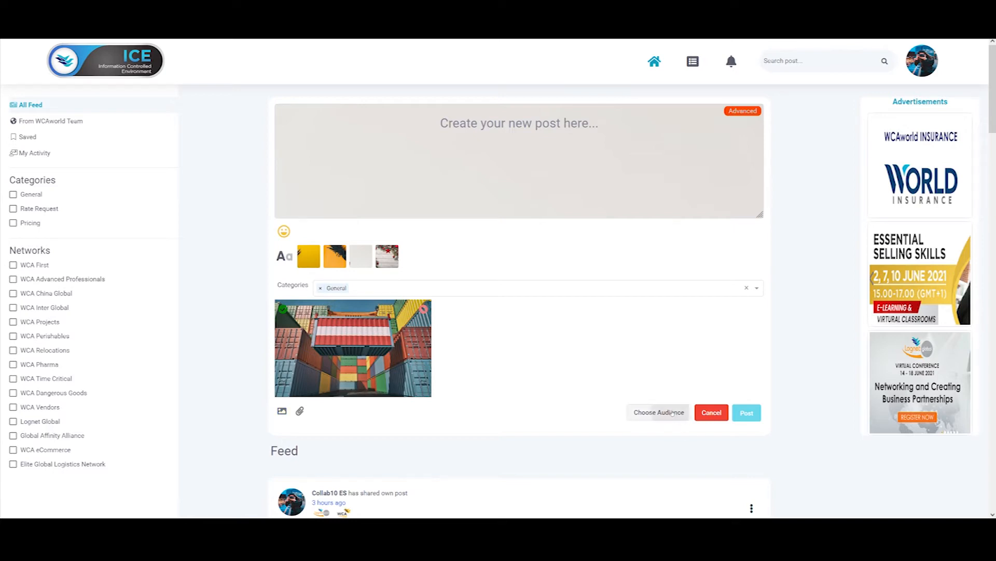
# - Target the post's audience at Algeria and the WCA Projects network
pyautogui.click(659, 411)
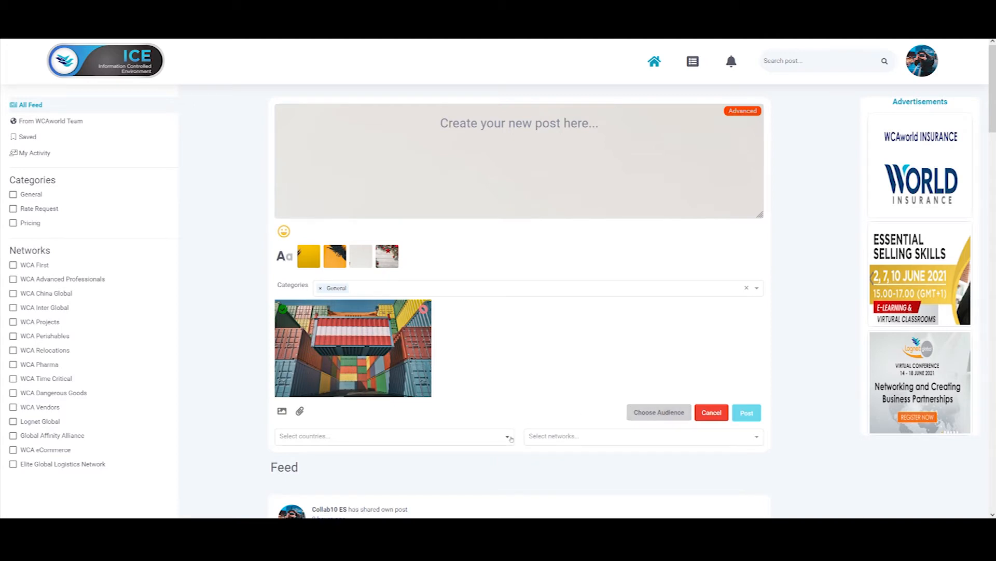
pyautogui.click(394, 436)
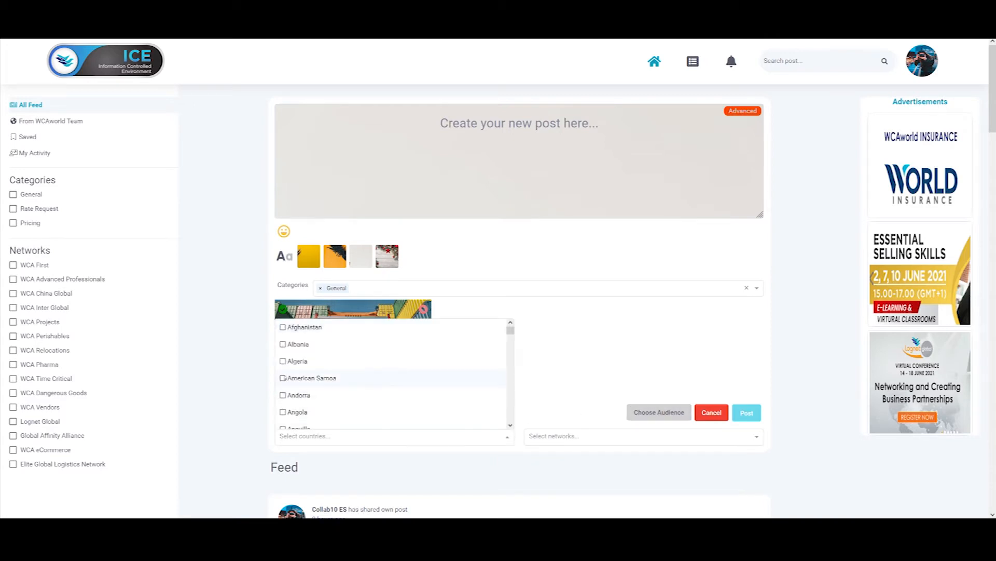
pyautogui.click(283, 361)
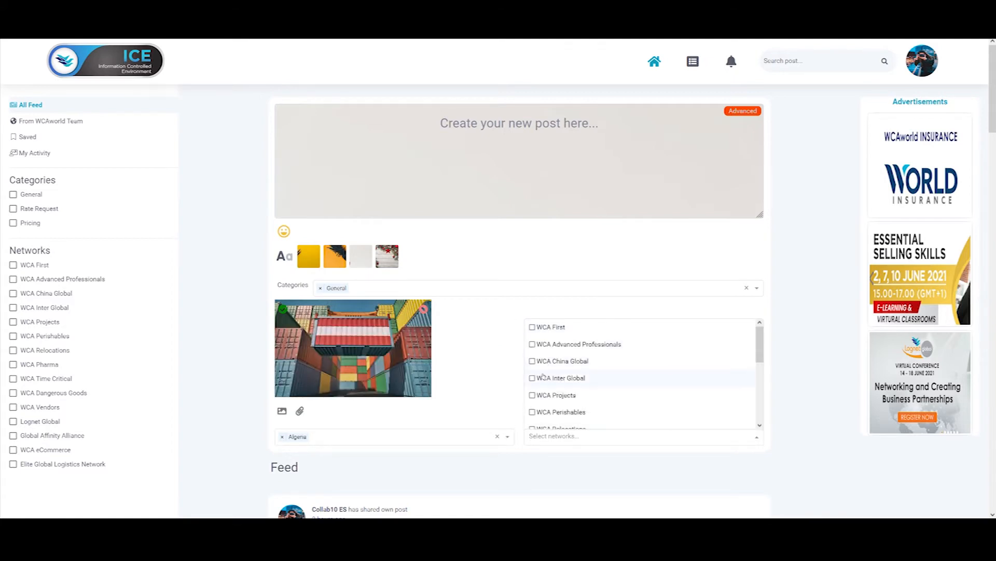
pyautogui.click(533, 377)
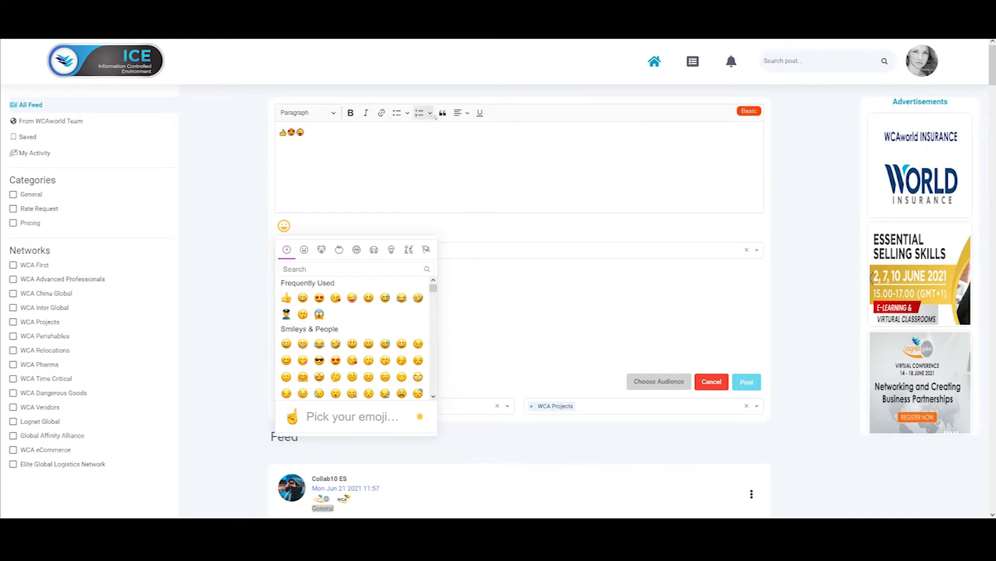
pyautogui.moveTo(480, 113)
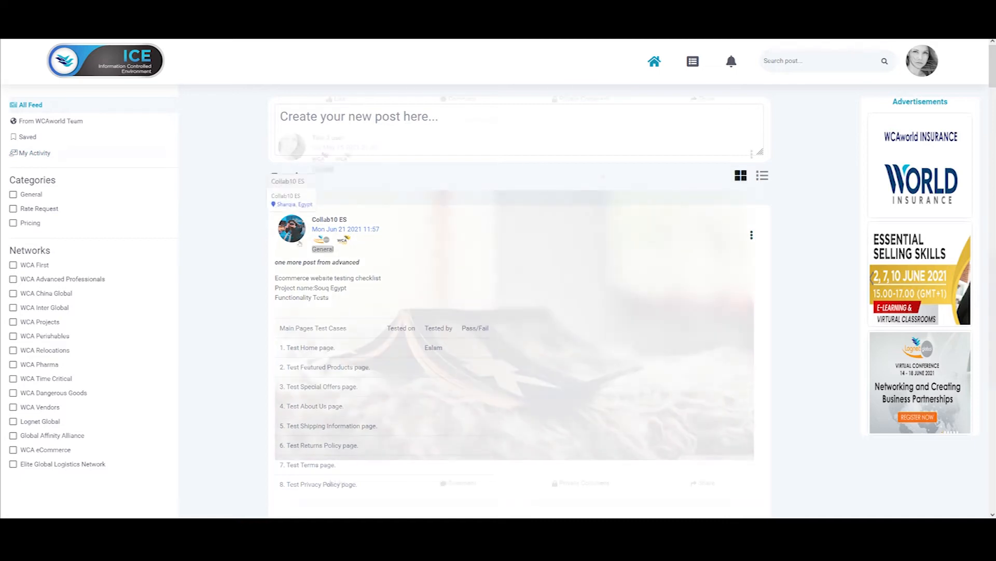
# - Switch to My Activity and view the options for your 'my fav' photo post
pyautogui.click(34, 153)
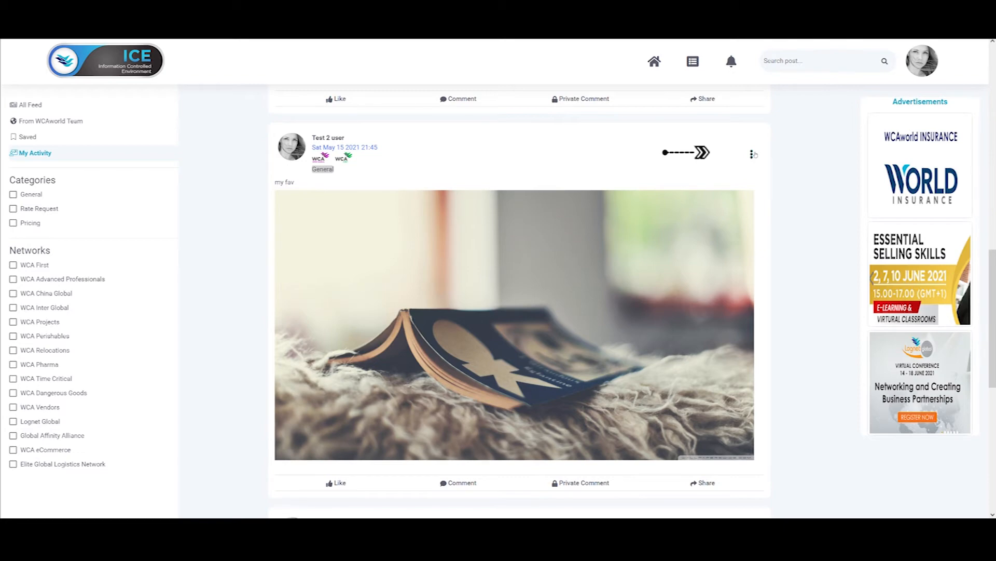
pyautogui.click(752, 154)
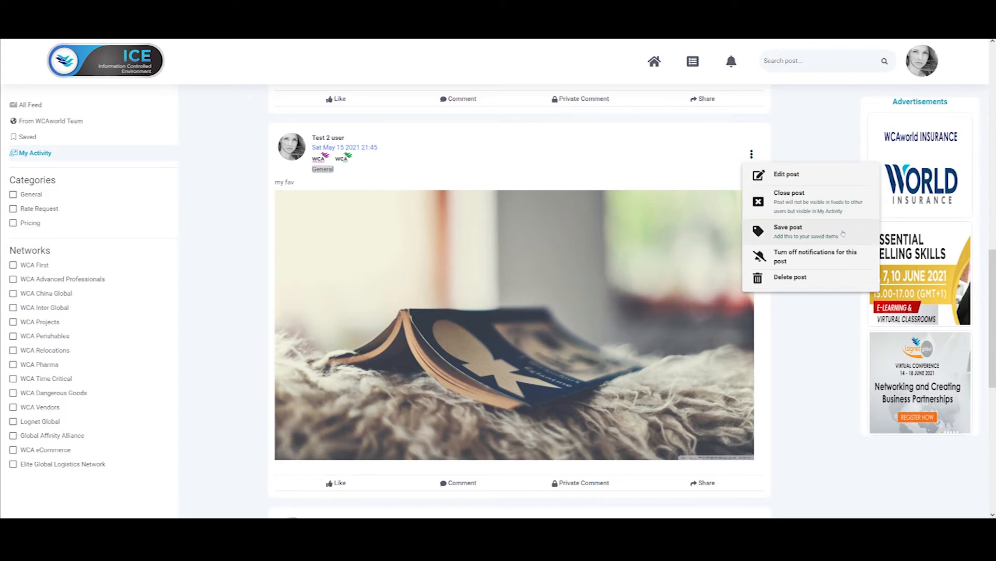
pyautogui.moveTo(839, 258)
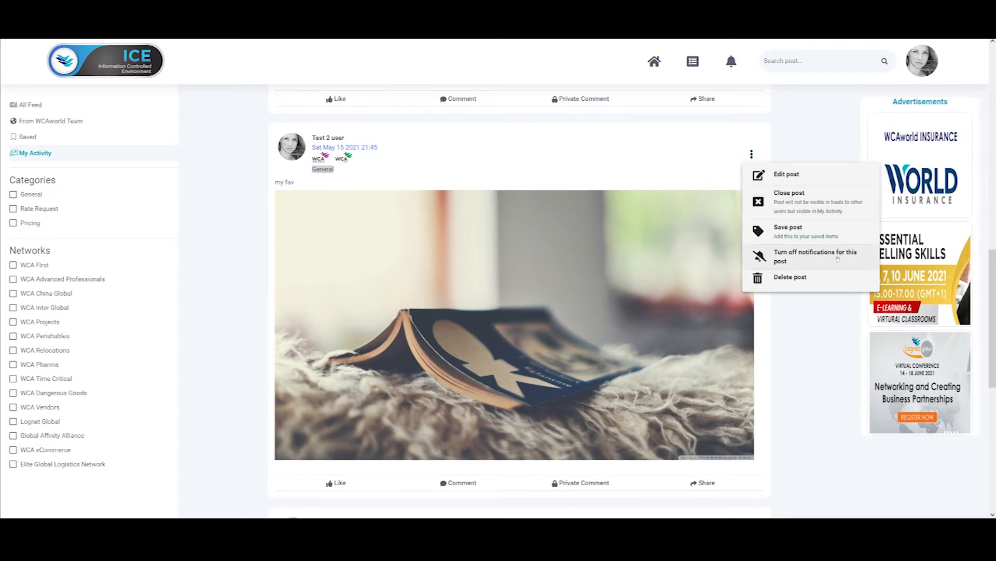
pyautogui.moveTo(832, 281)
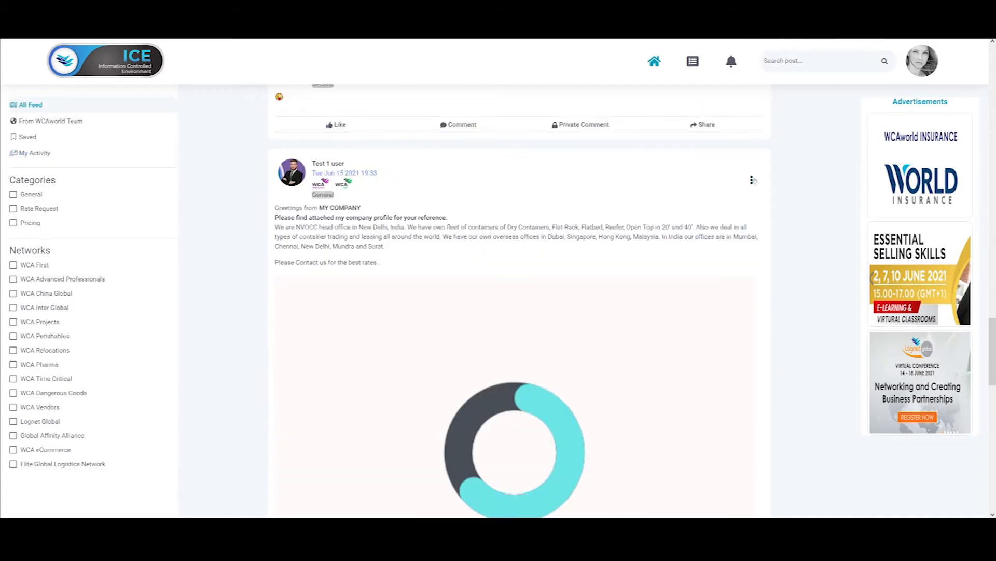
# - Turn on notifications for the MY COMPANY greeting post from its options menu
pyautogui.click(753, 179)
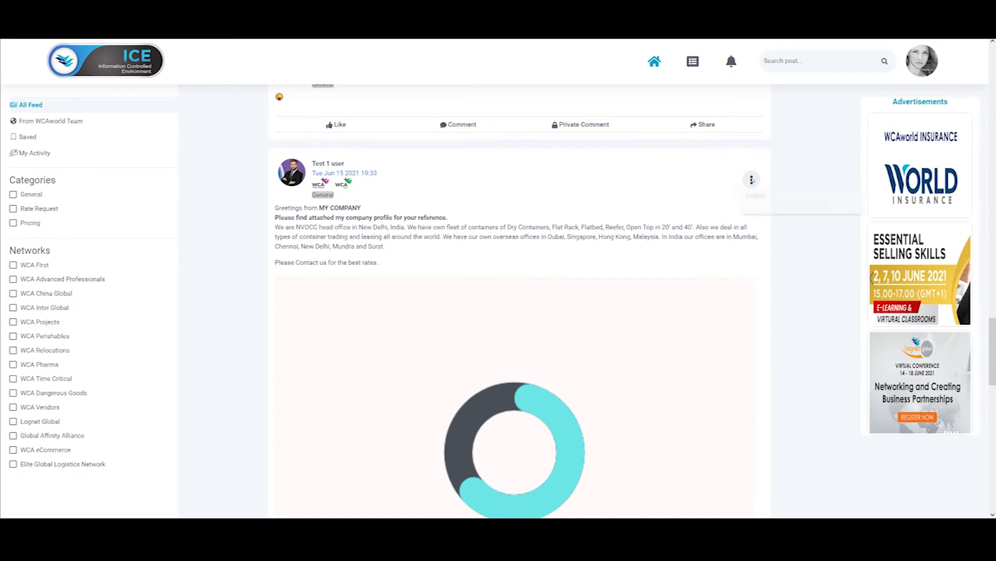
pyautogui.click(751, 179)
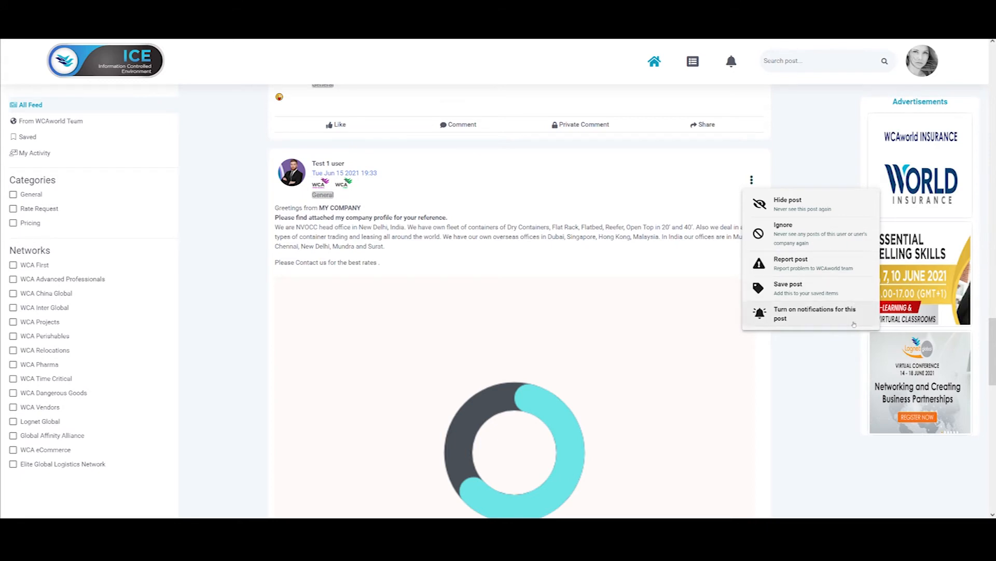
pyautogui.click(731, 61)
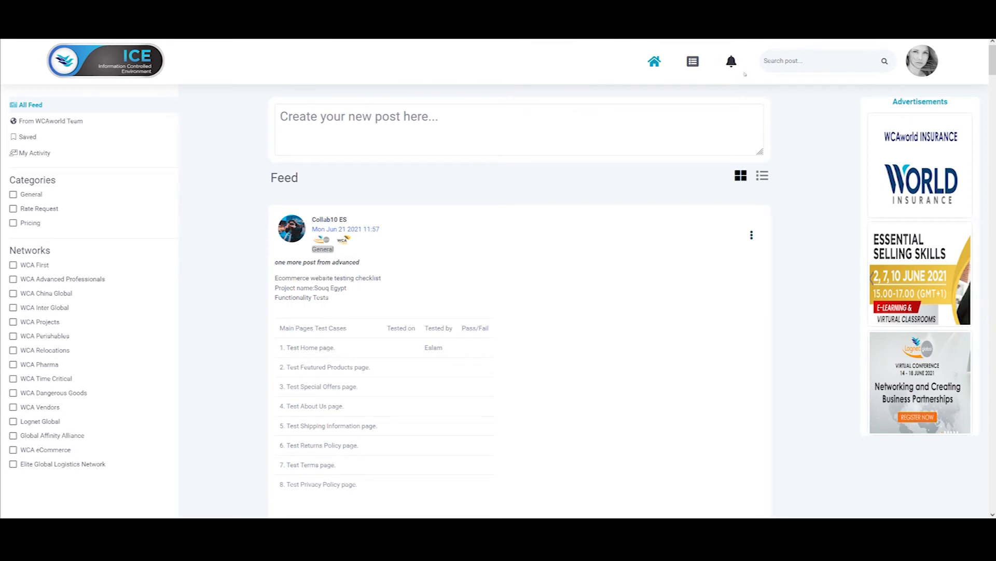
pyautogui.click(731, 61)
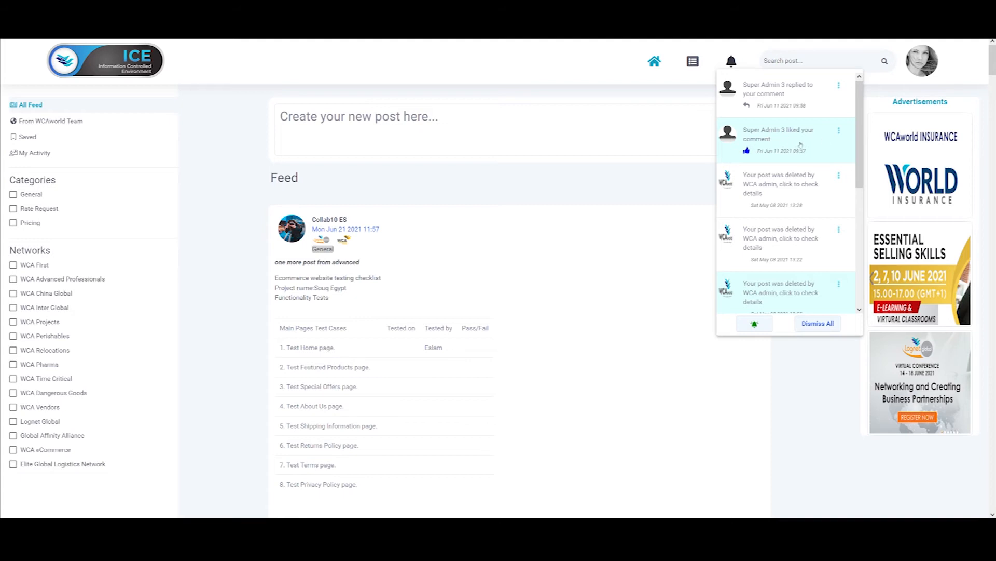
pyautogui.moveTo(799, 144)
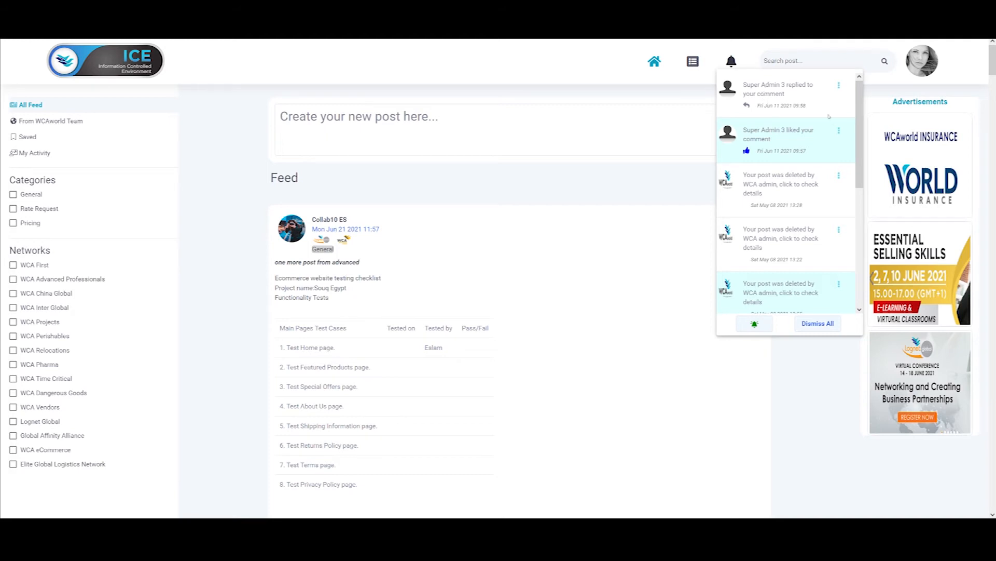
pyautogui.moveTo(842, 133)
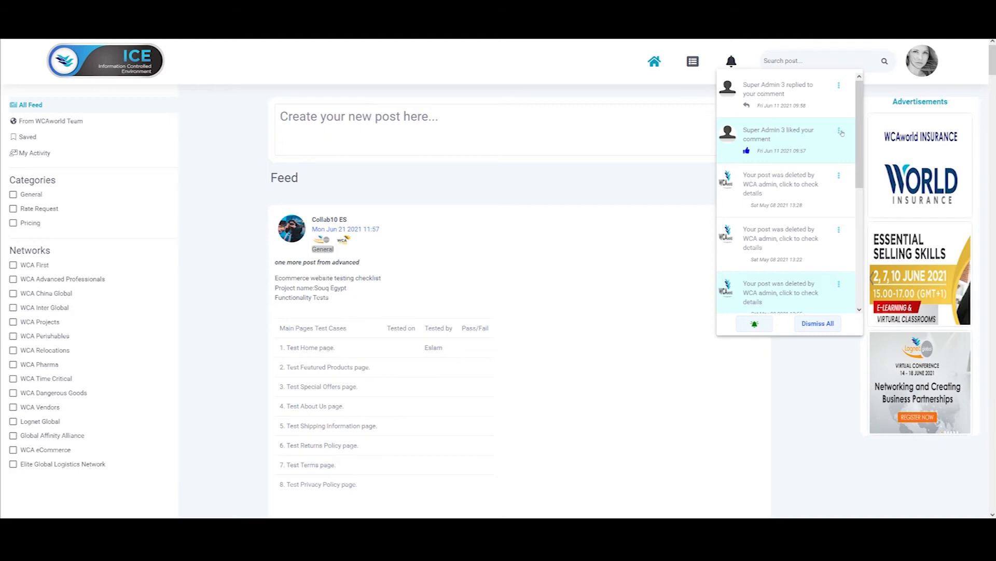
pyautogui.click(838, 132)
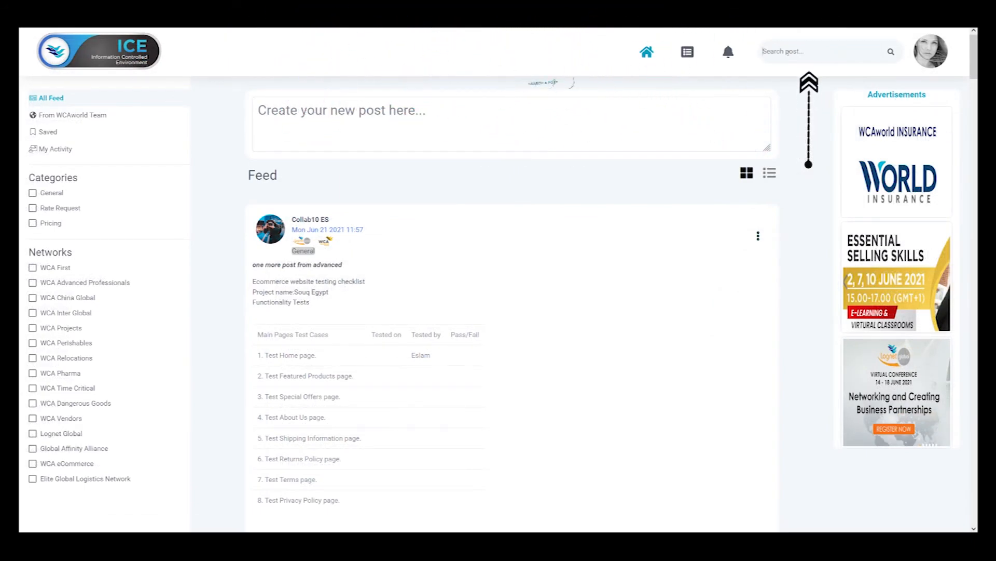
# - Search posts for 'wca perishables', try a date range, then reset it
pyautogui.write('wca perishables')
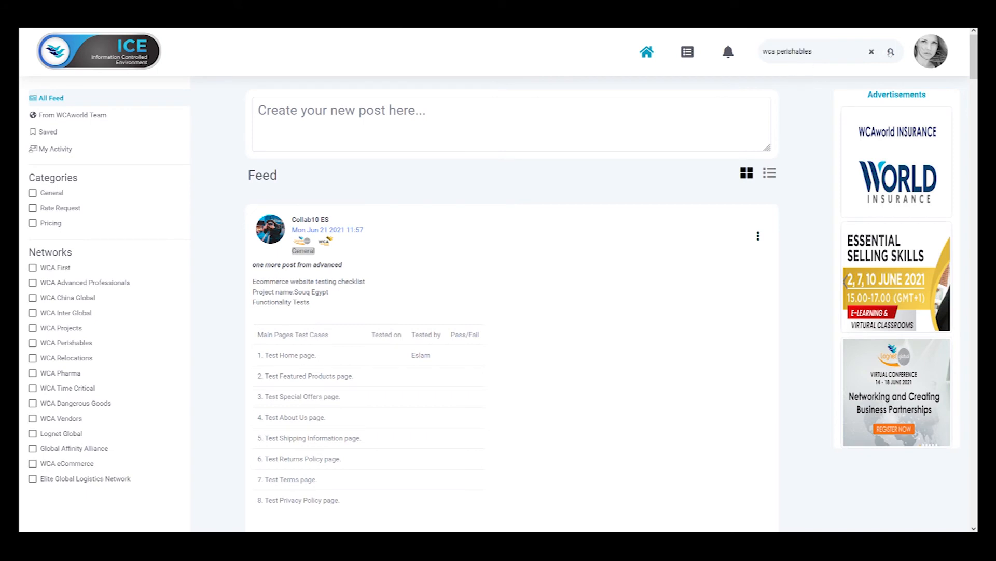
pyautogui.click(891, 52)
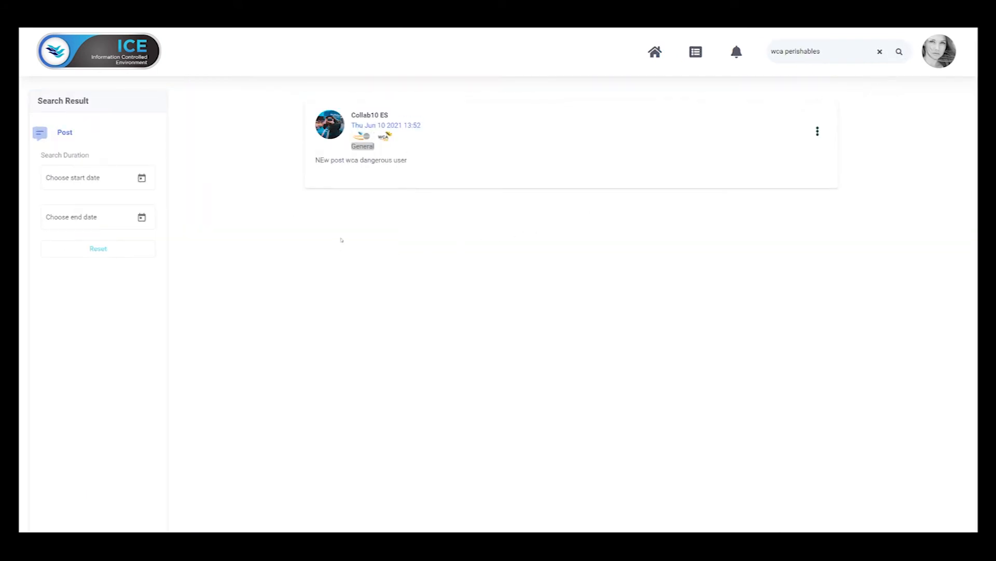
pyautogui.moveTo(170, 139)
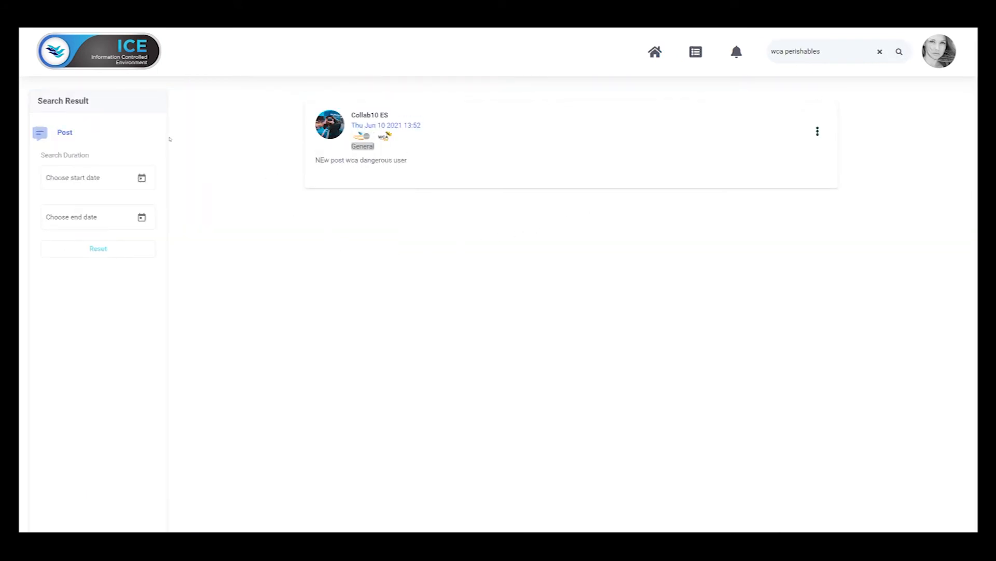
pyautogui.click(141, 177)
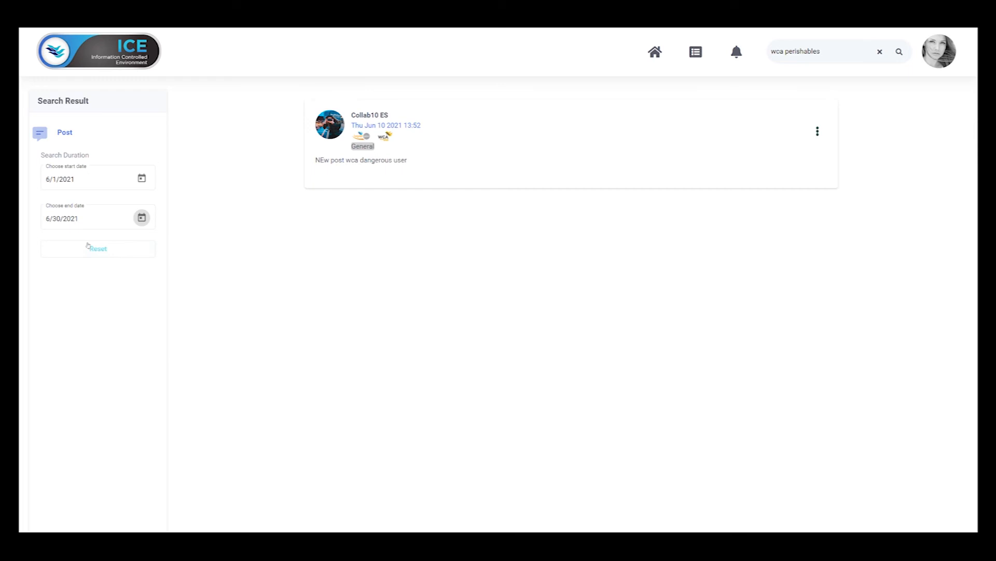
pyautogui.click(98, 248)
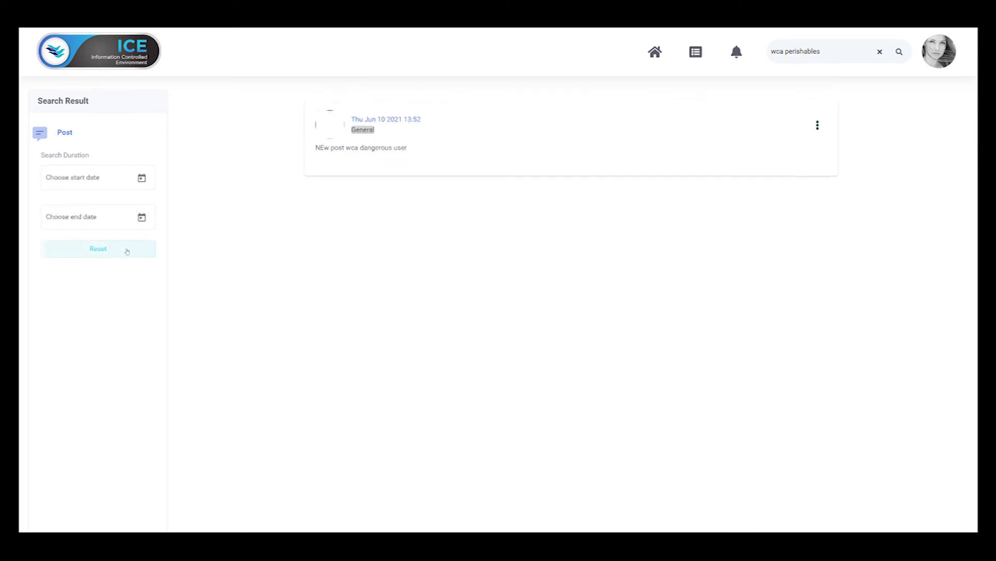
pyautogui.click(655, 52)
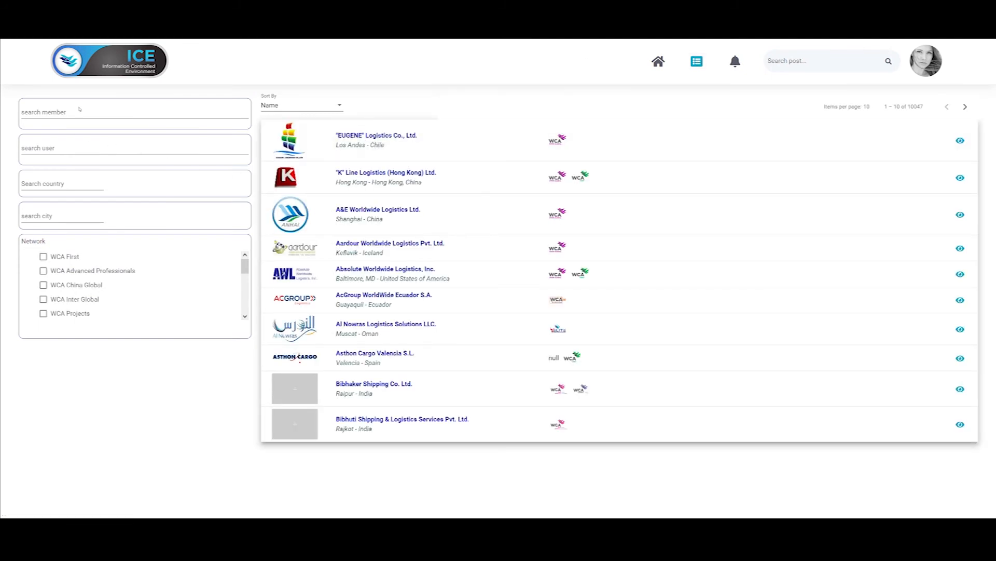
# - Try the name, user and city search fields, then filter to WCA China Global sorted by Country
pyautogui.click(134, 112)
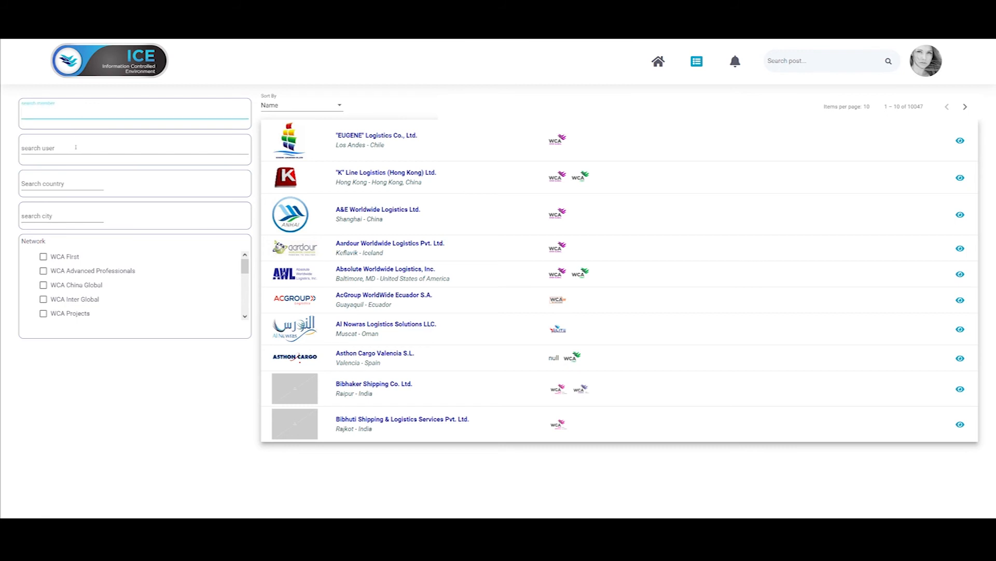
pyautogui.click(134, 147)
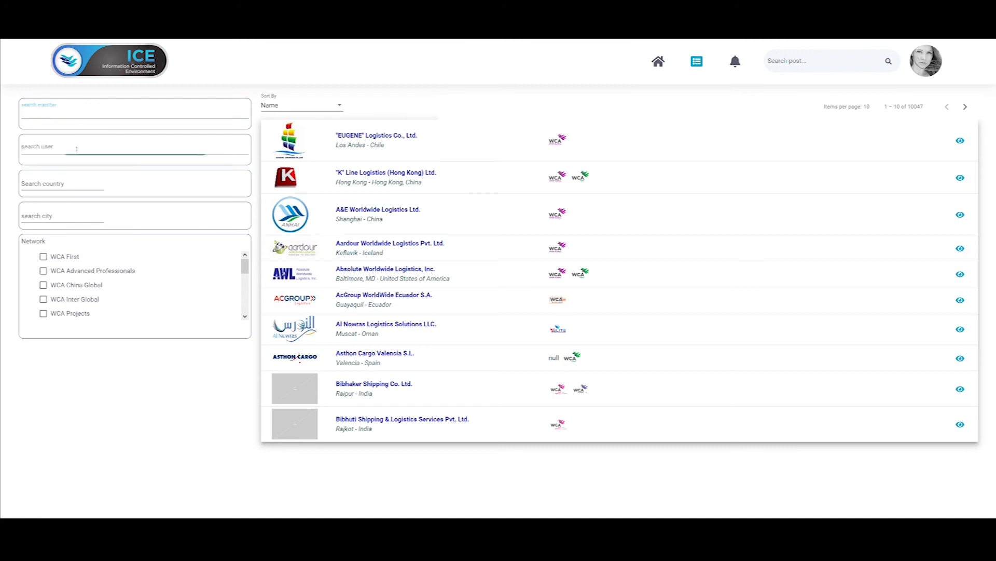
pyautogui.click(134, 147)
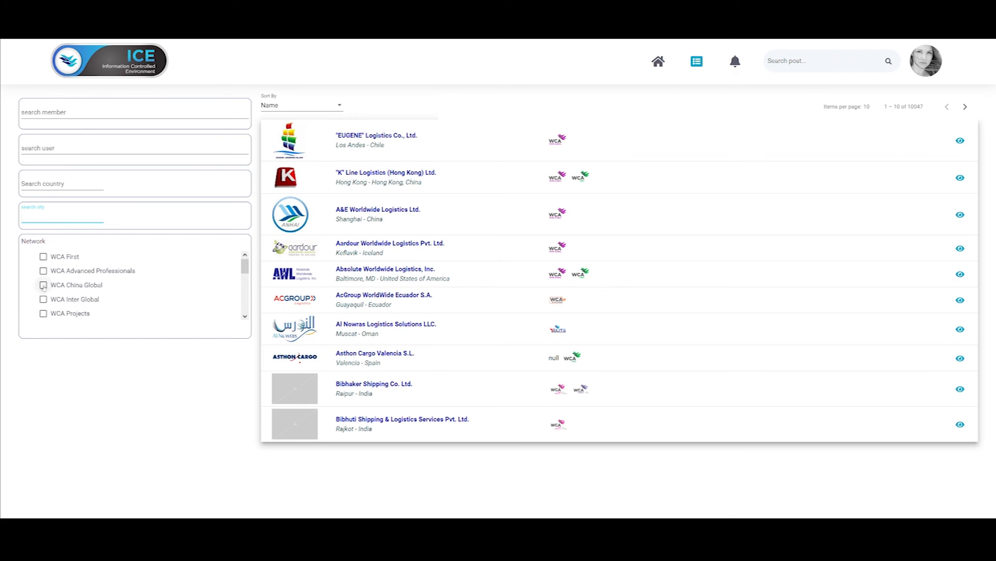
pyautogui.click(44, 285)
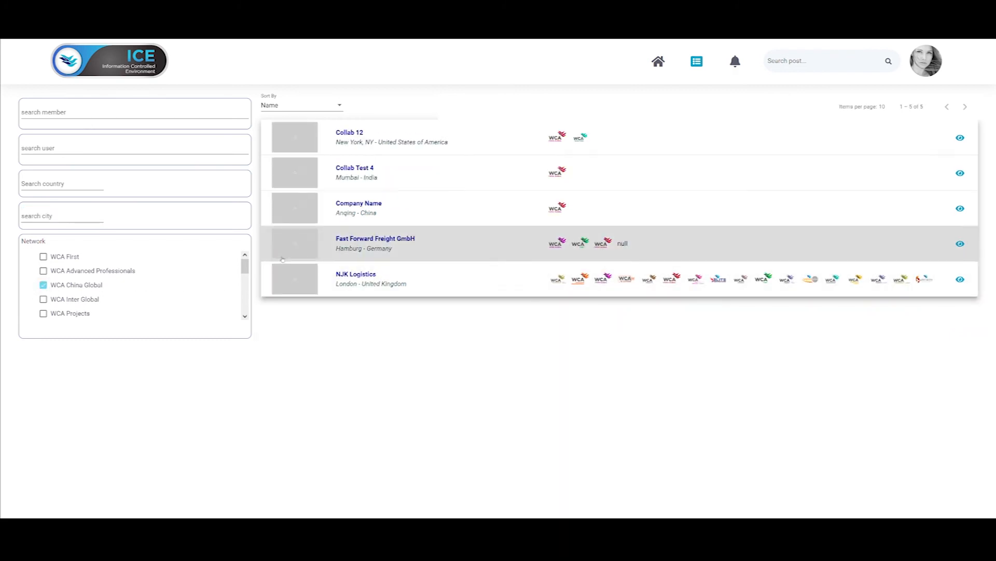
pyautogui.click(300, 105)
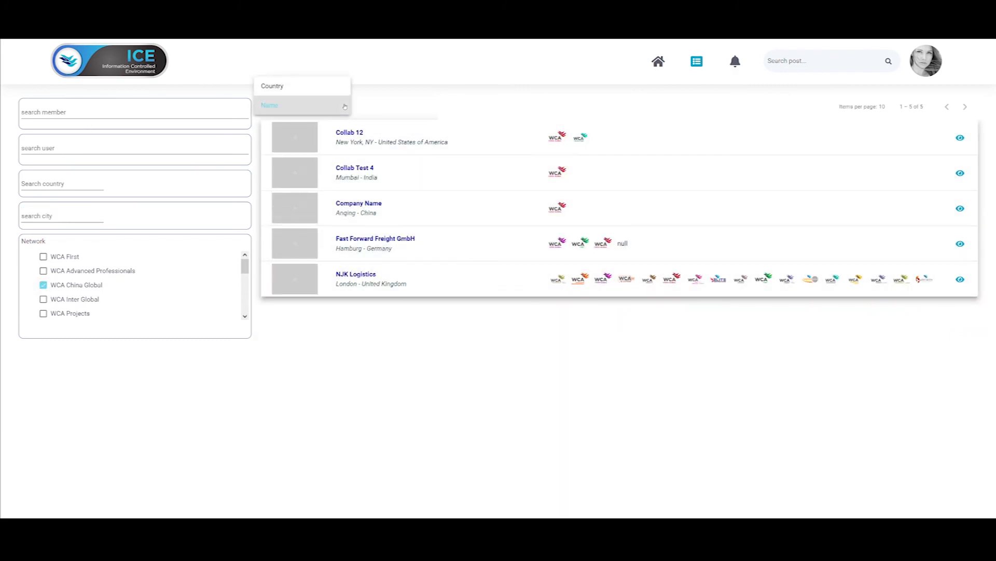
pyautogui.click(302, 85)
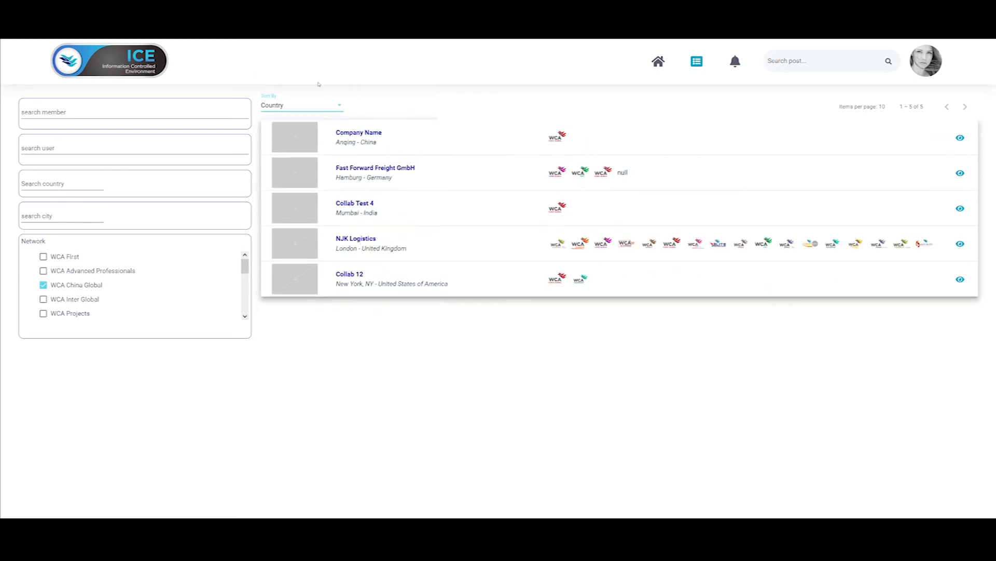
pyautogui.moveTo(322, 89)
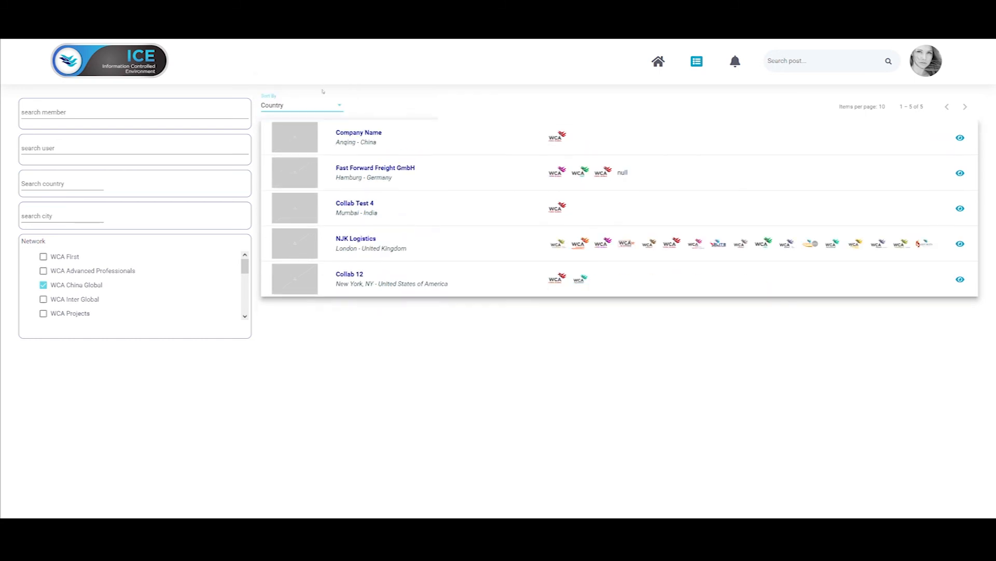
pyautogui.moveTo(648, 173)
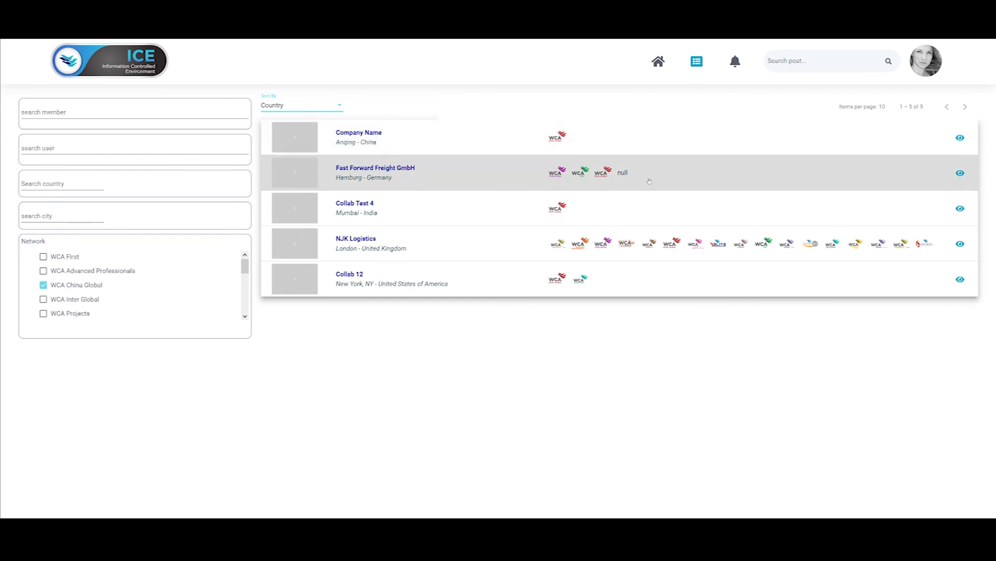
pyautogui.moveTo(901, 243)
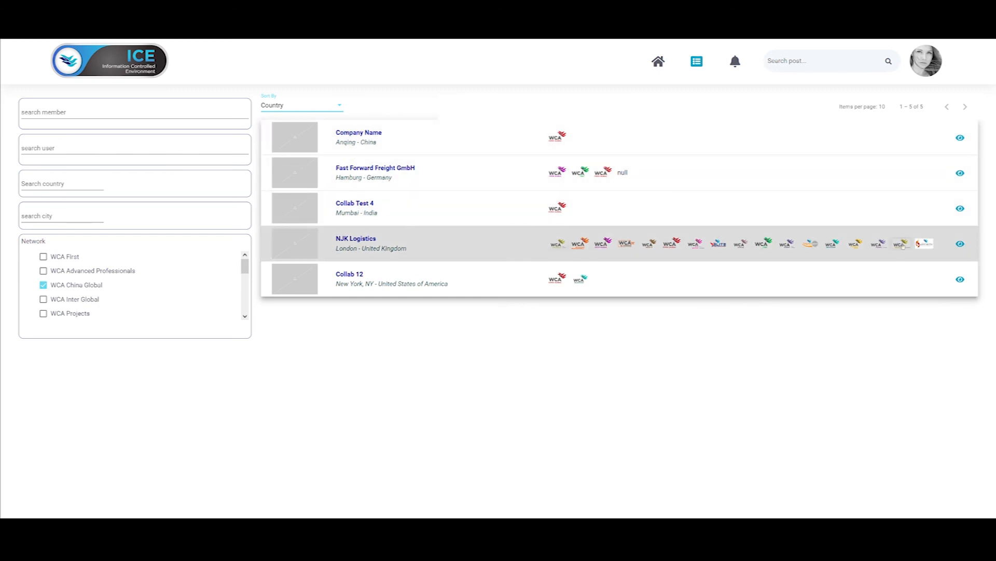